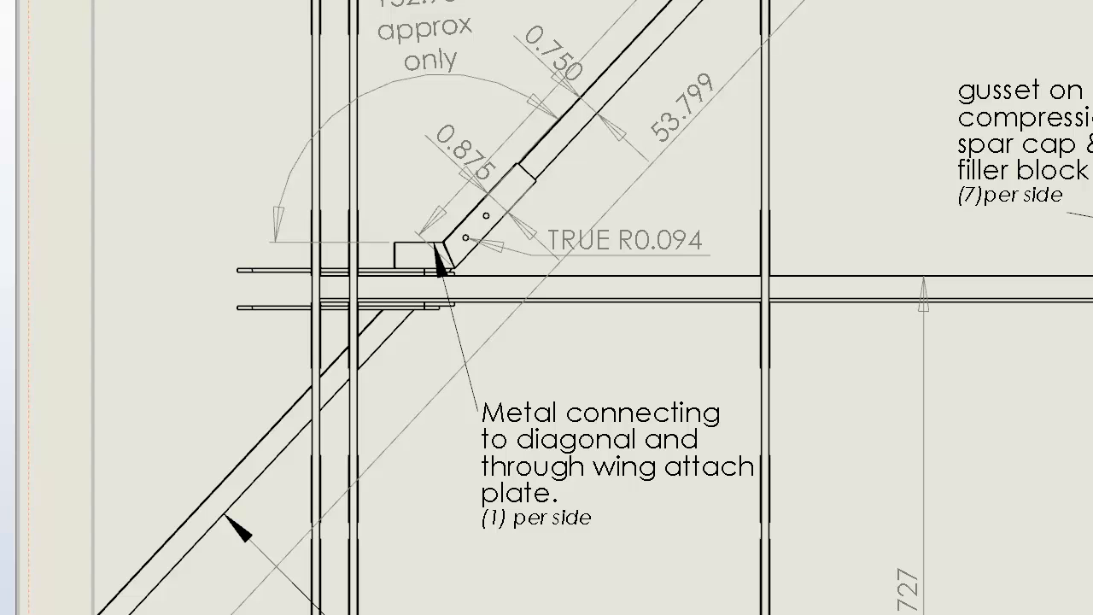
- Bring the diagonal-to-bottom-rib gusset note with 0.125, 3.500 and the 40.457 estimate into view
{"action": "left_click", "coordinate": [171, 563]}
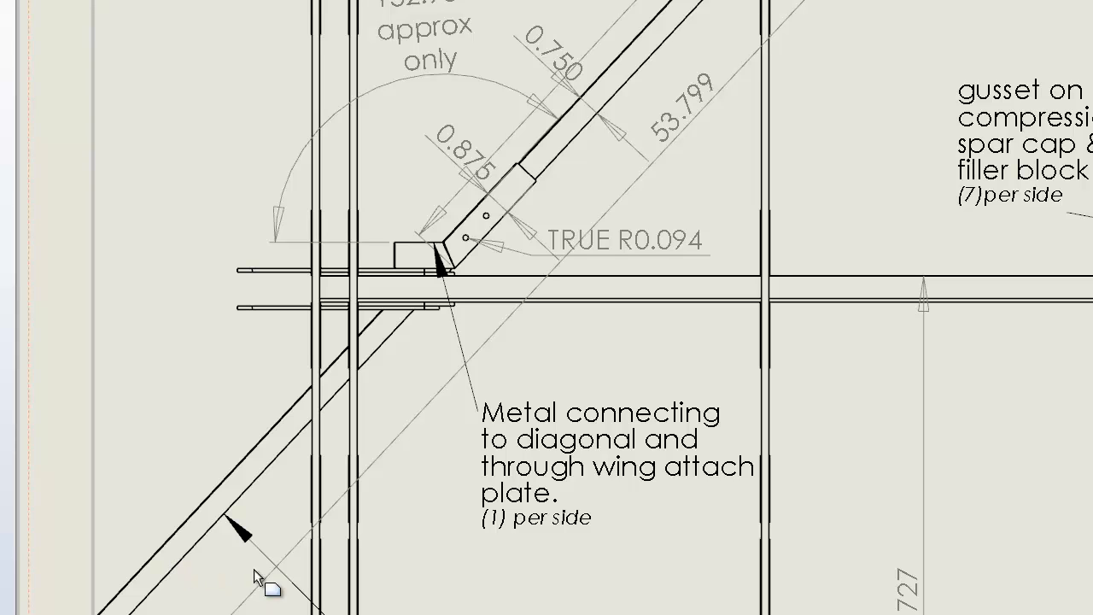
{"action": "mouse_move", "coordinate": [451, 270]}
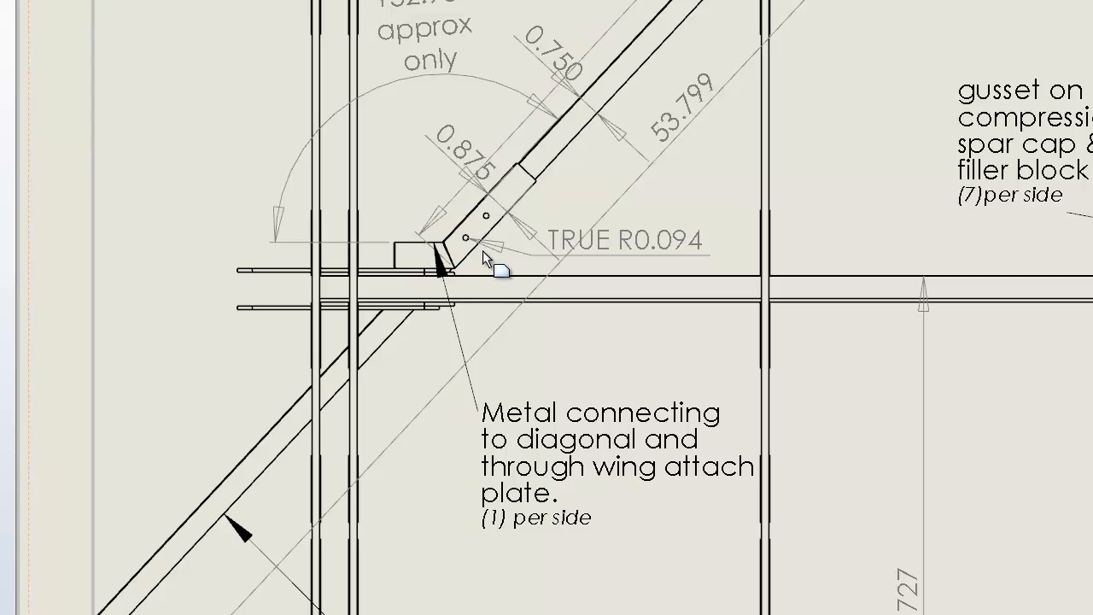
{"action": "mouse_move", "coordinate": [560, 179]}
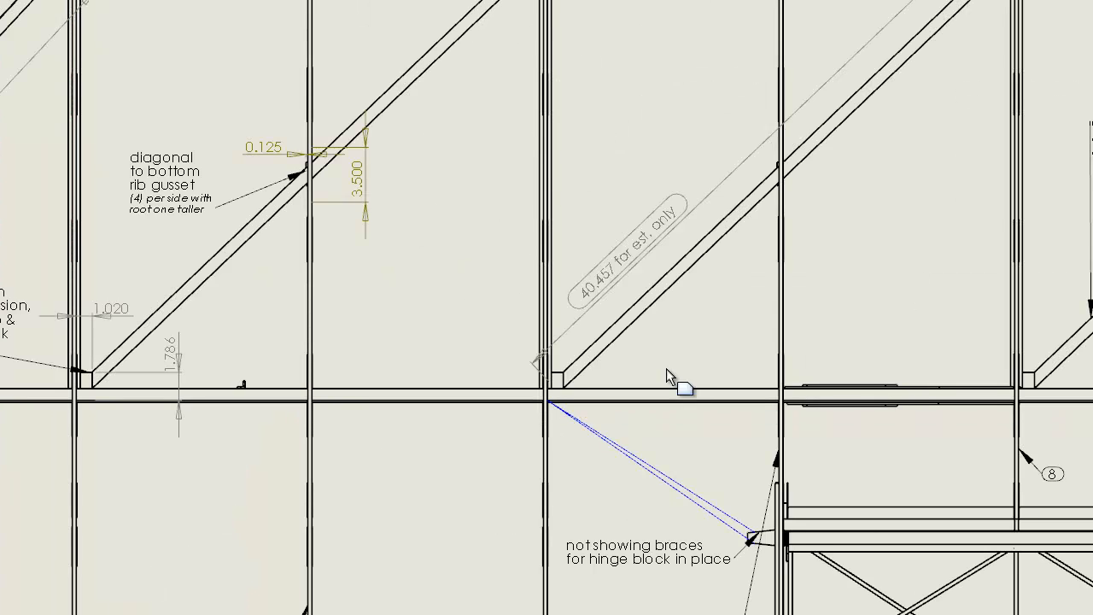
{"action": "mouse_move", "coordinate": [334, 185]}
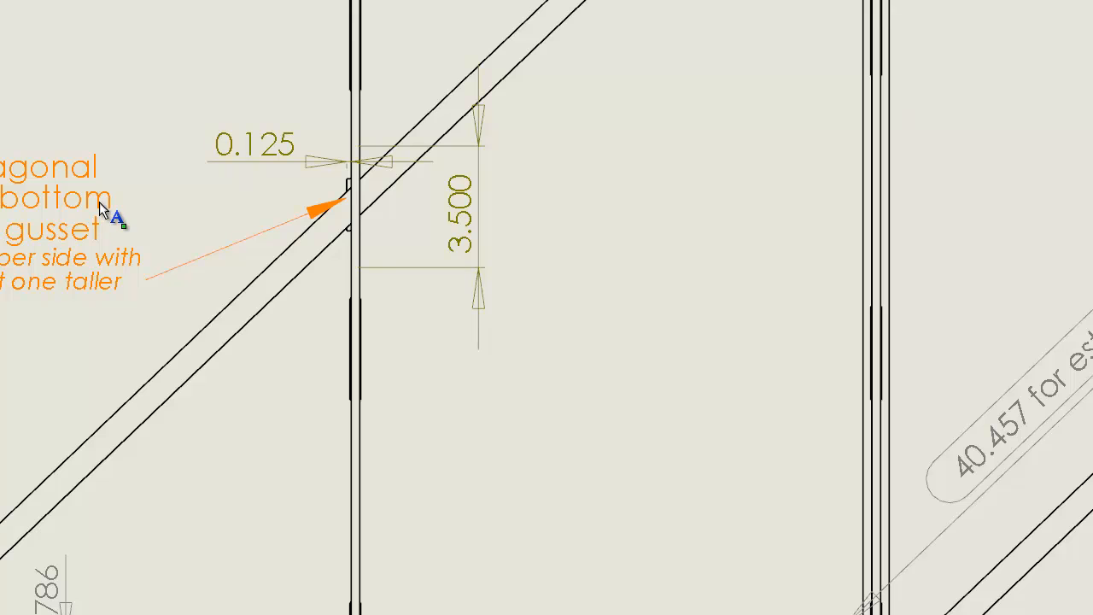
{"action": "mouse_move", "coordinate": [116, 256]}
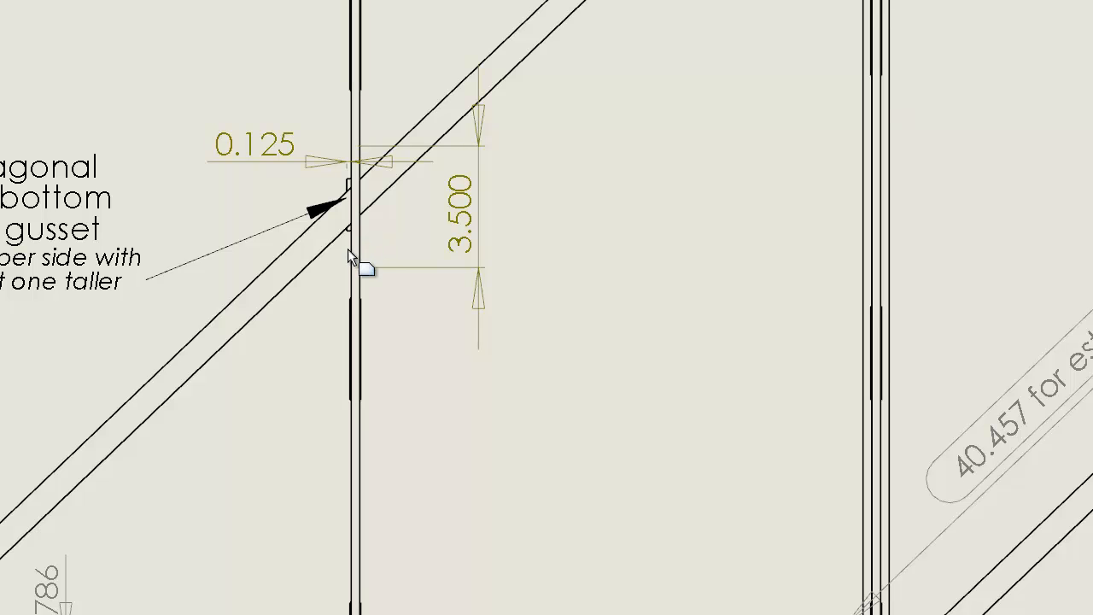
{"action": "mouse_move", "coordinate": [359, 205]}
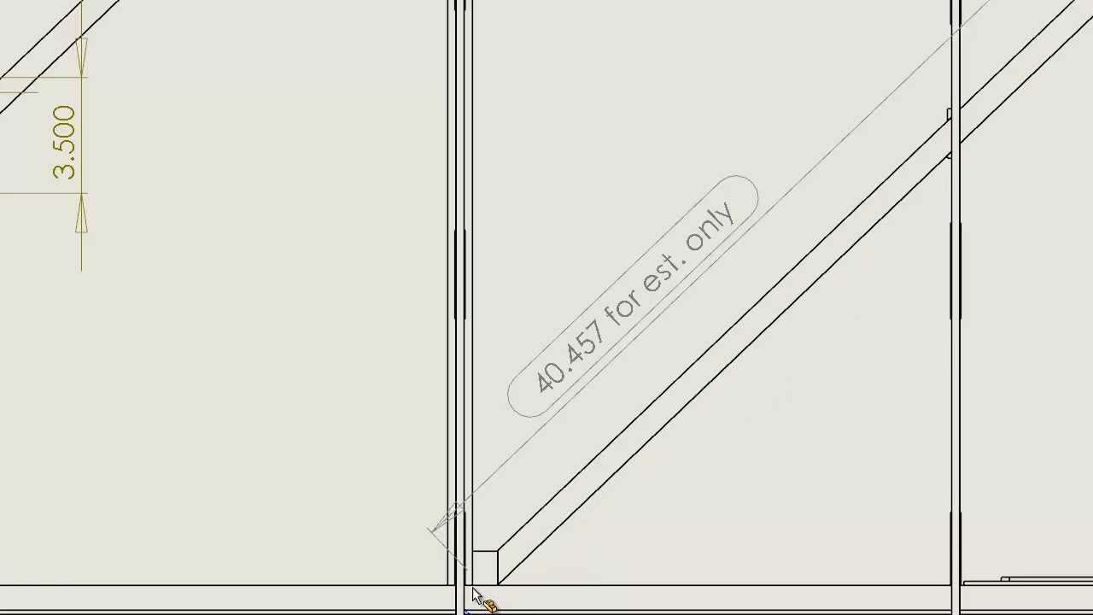
{"action": "mouse_move", "coordinate": [485, 594]}
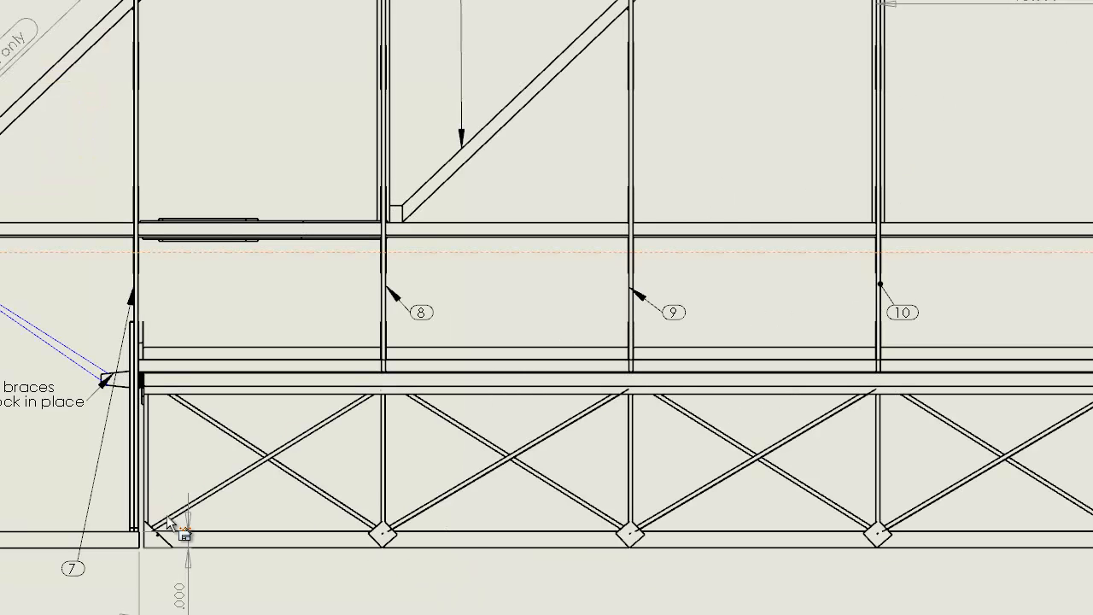
{"action": "mouse_move", "coordinate": [242, 567]}
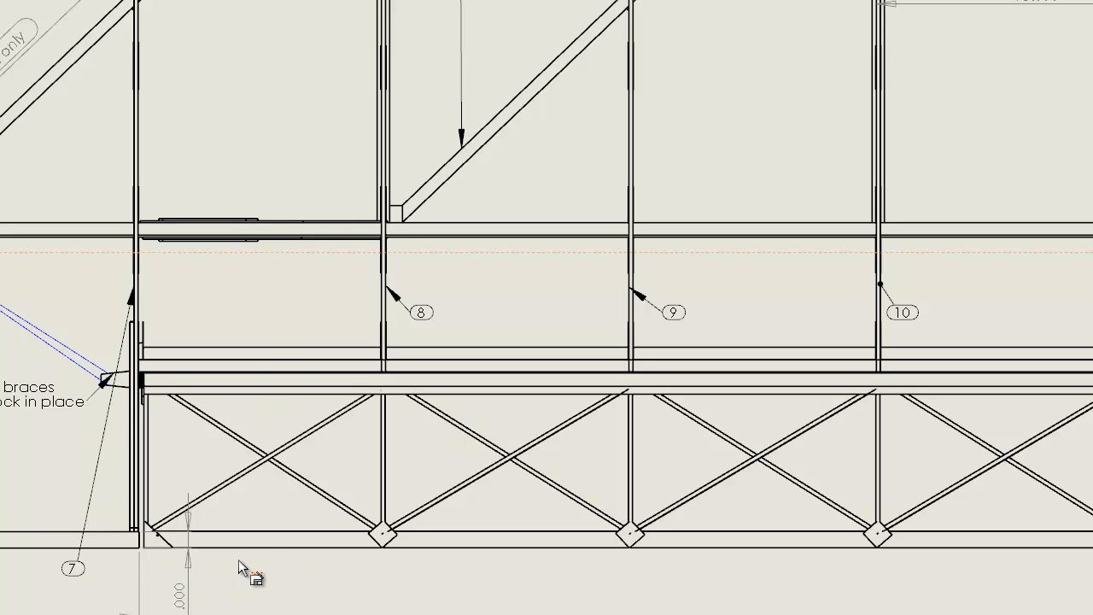
{"action": "mouse_move", "coordinate": [60, 373]}
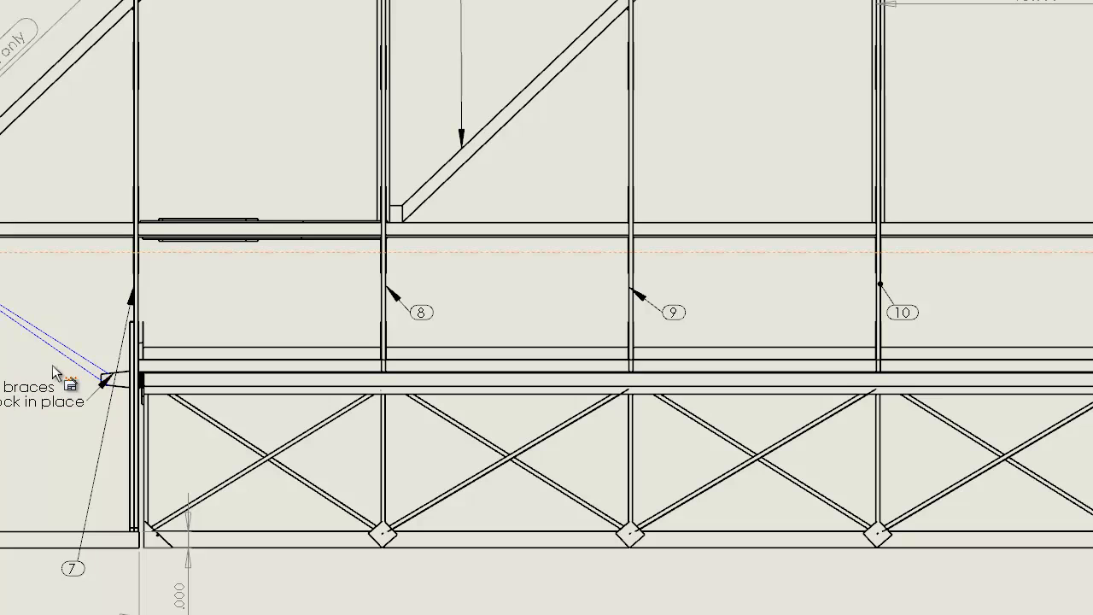
{"action": "mouse_move", "coordinate": [48, 362]}
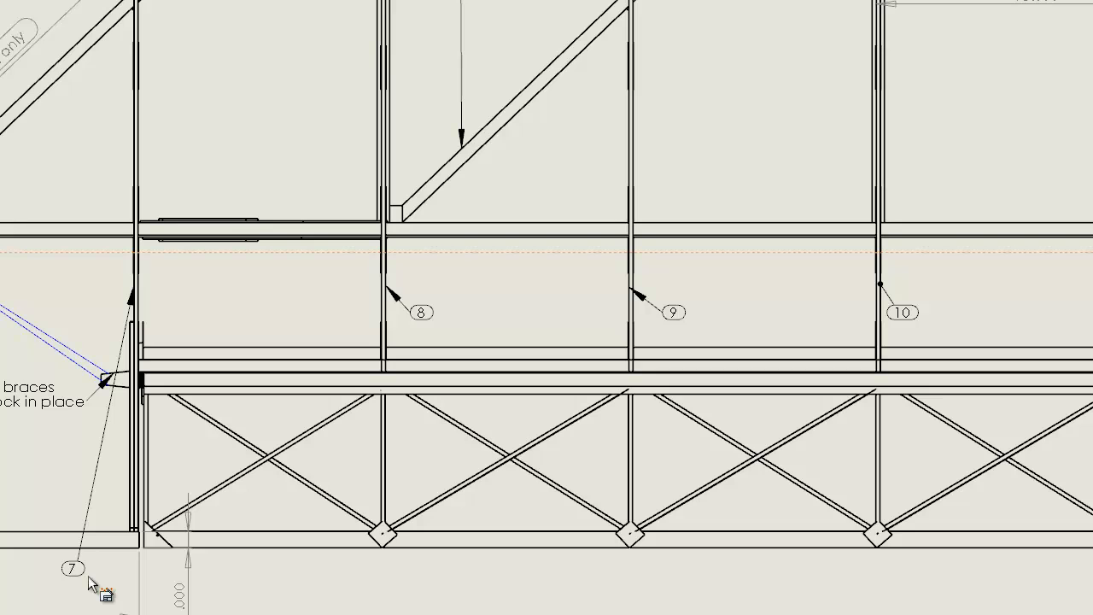
{"action": "mouse_move", "coordinate": [592, 328]}
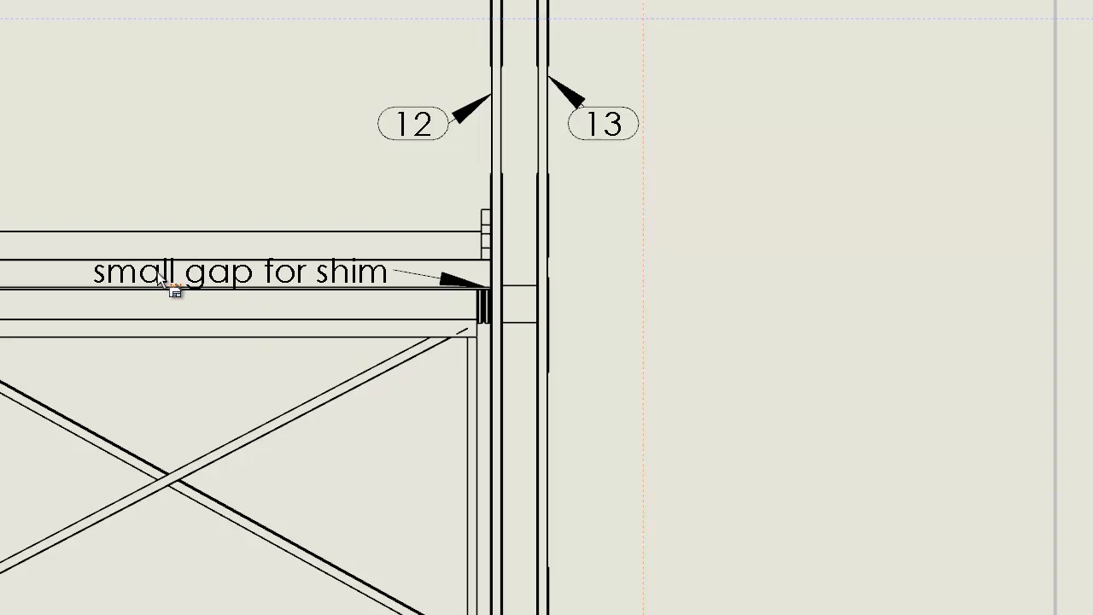
{"action": "mouse_move", "coordinate": [367, 325]}
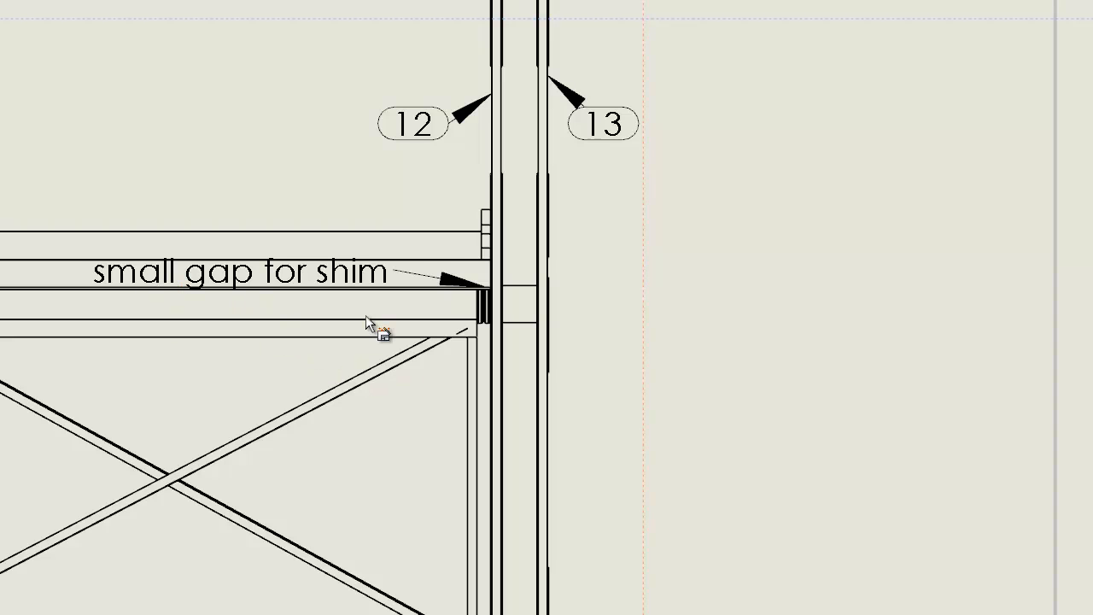
{"action": "mouse_move", "coordinate": [190, 290]}
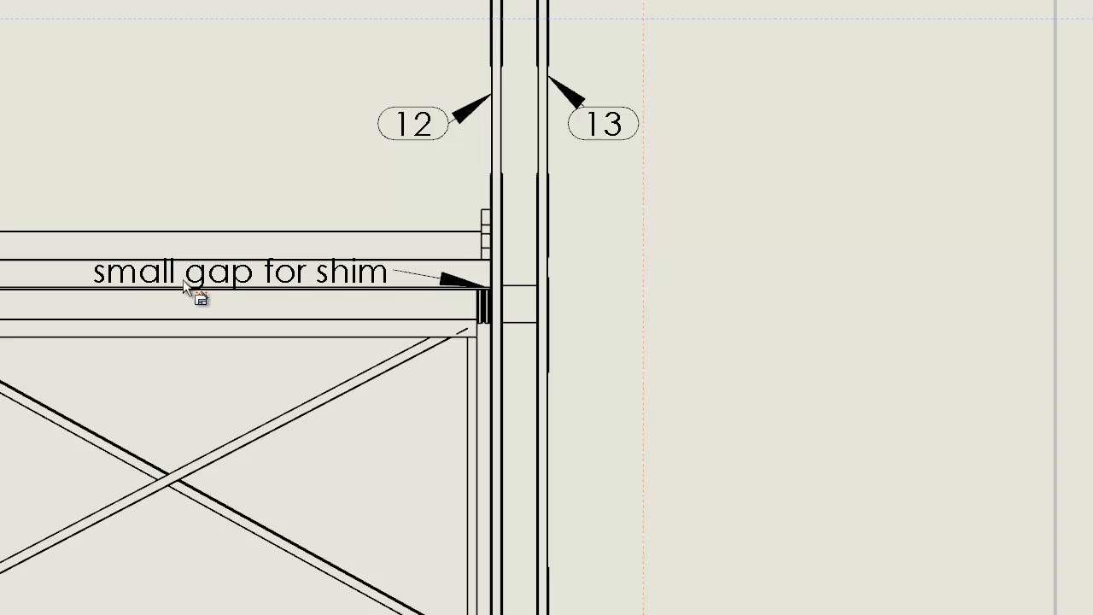
{"action": "mouse_move", "coordinate": [498, 333]}
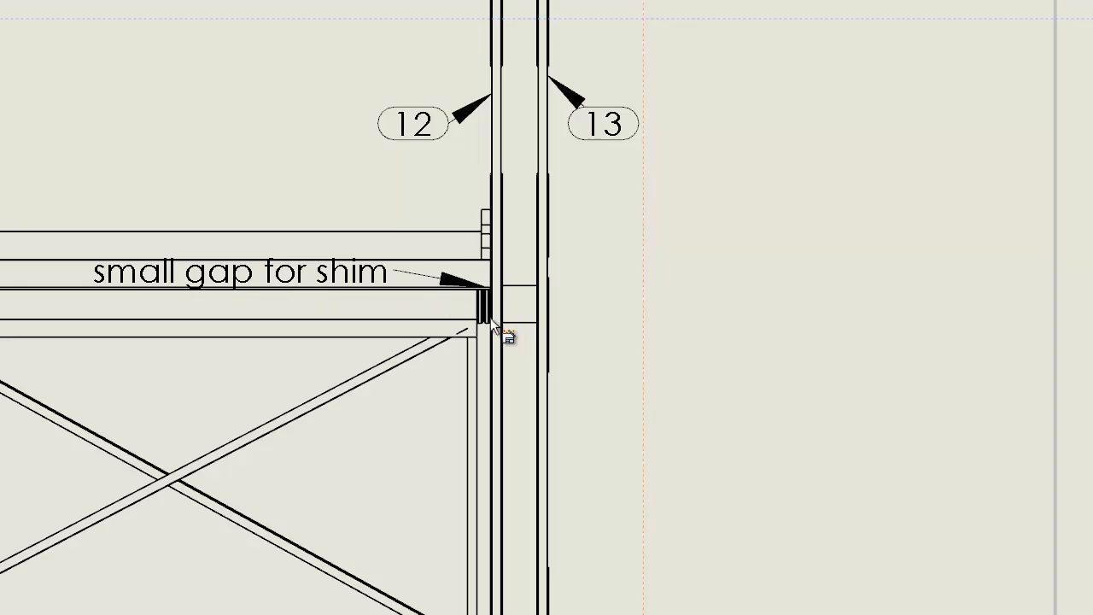
{"action": "mouse_move", "coordinate": [504, 338]}
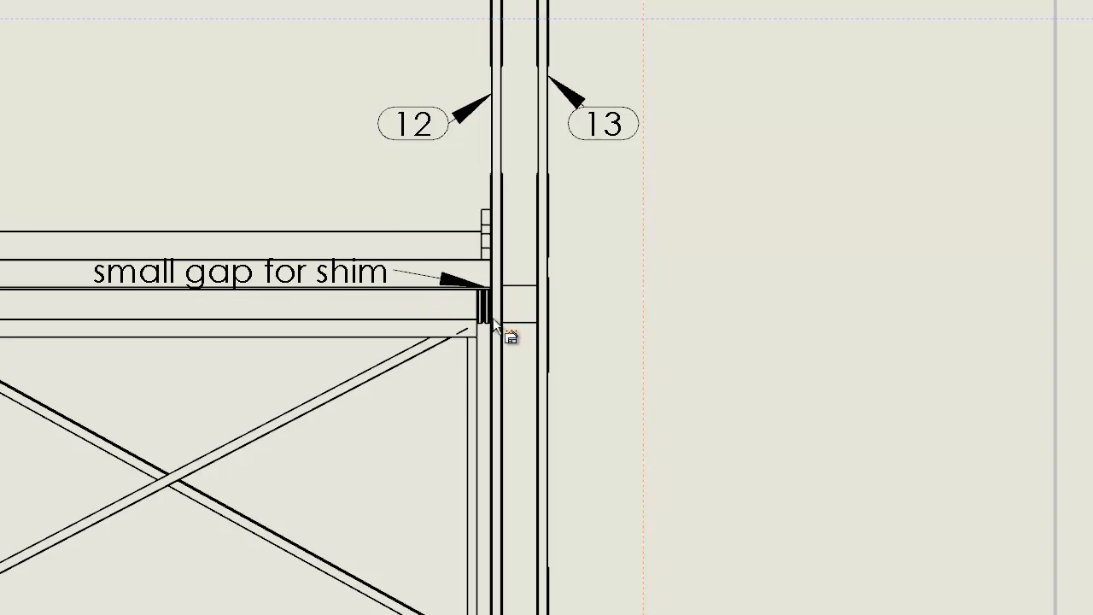